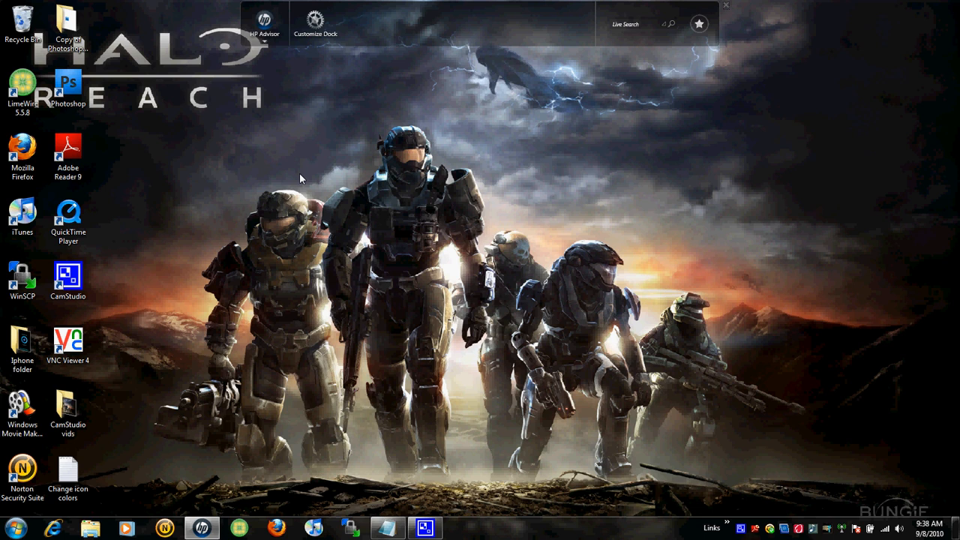
mouse_move(251, 217)
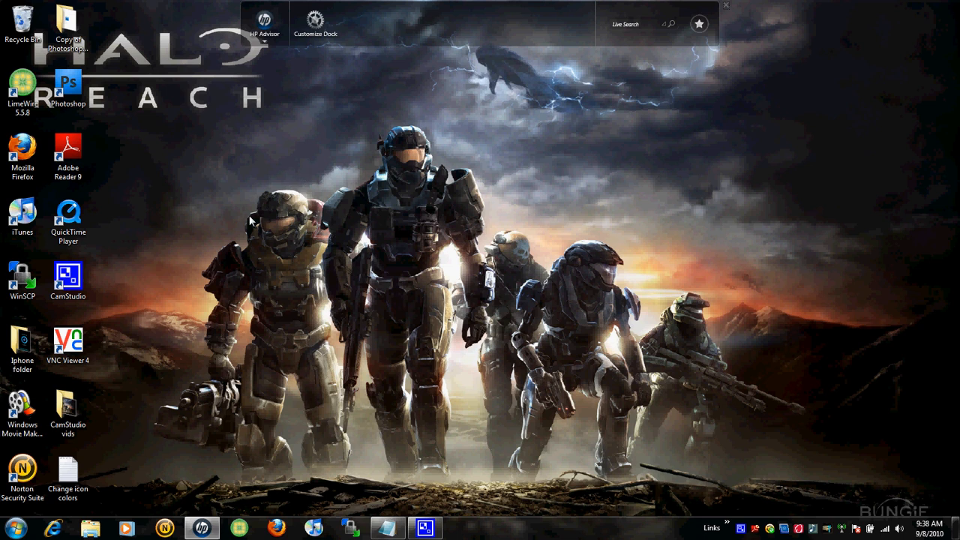
Launch VNC Viewer and log in to the iPhone to show its home screen
left_click(67, 341)
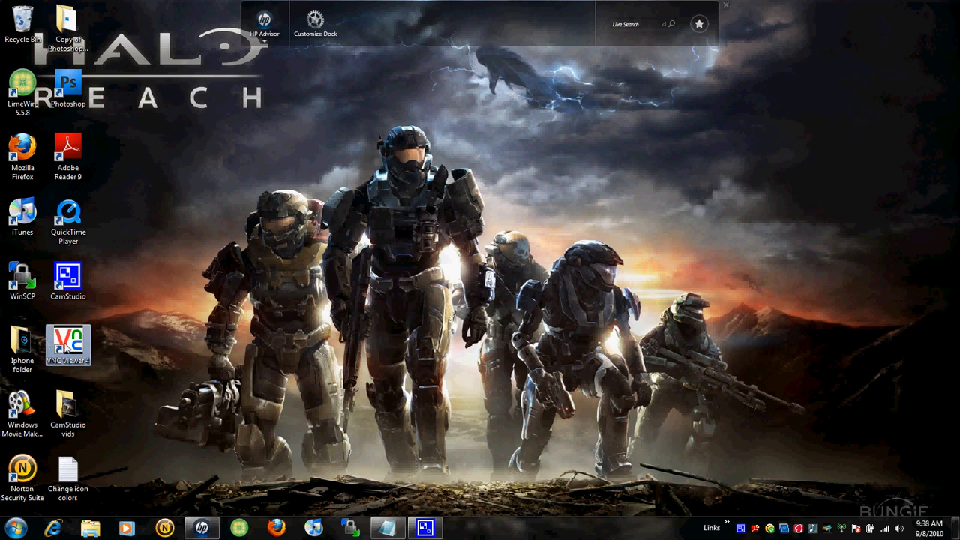
double_click(67, 342)
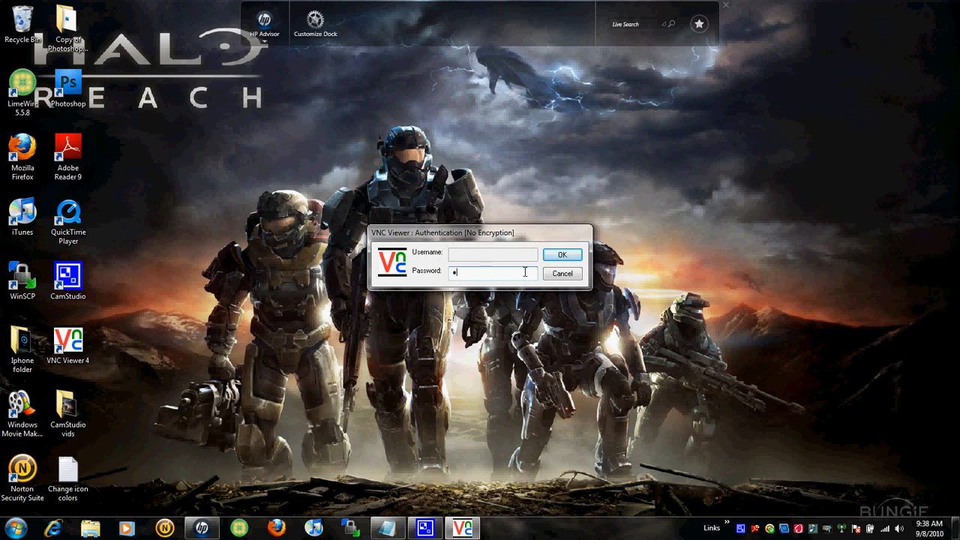
left_click(563, 255)
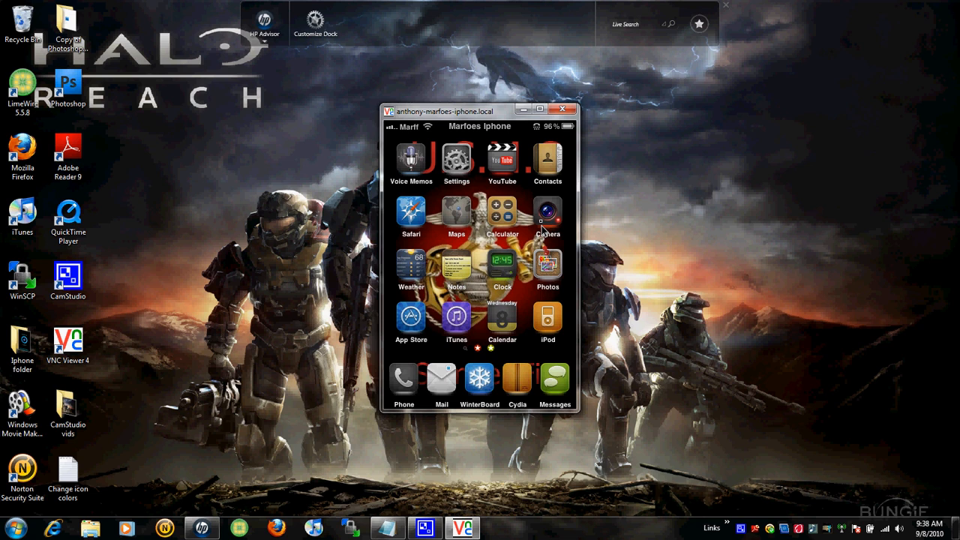
mouse_move(588, 156)
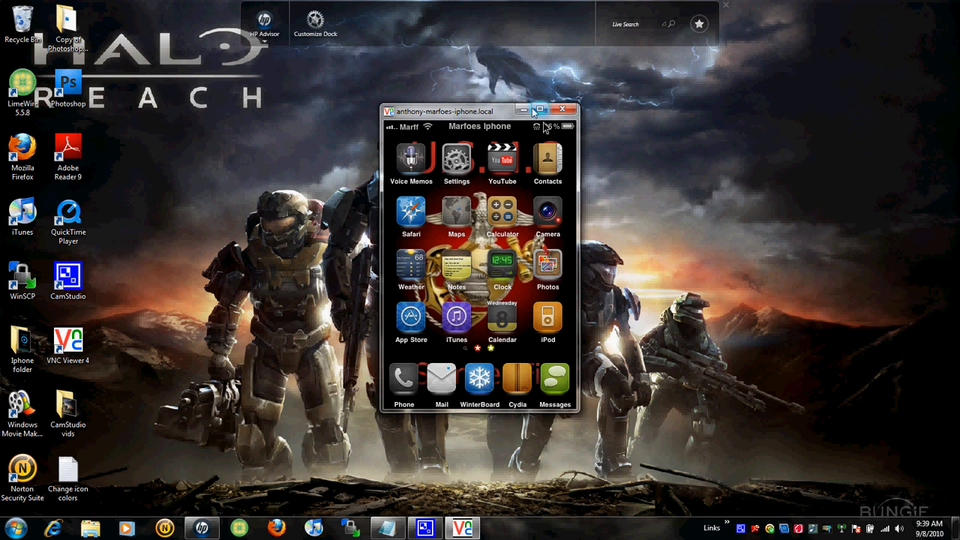
Minimize the iPhone remote view, leaving the desktop showing
left_click(538, 110)
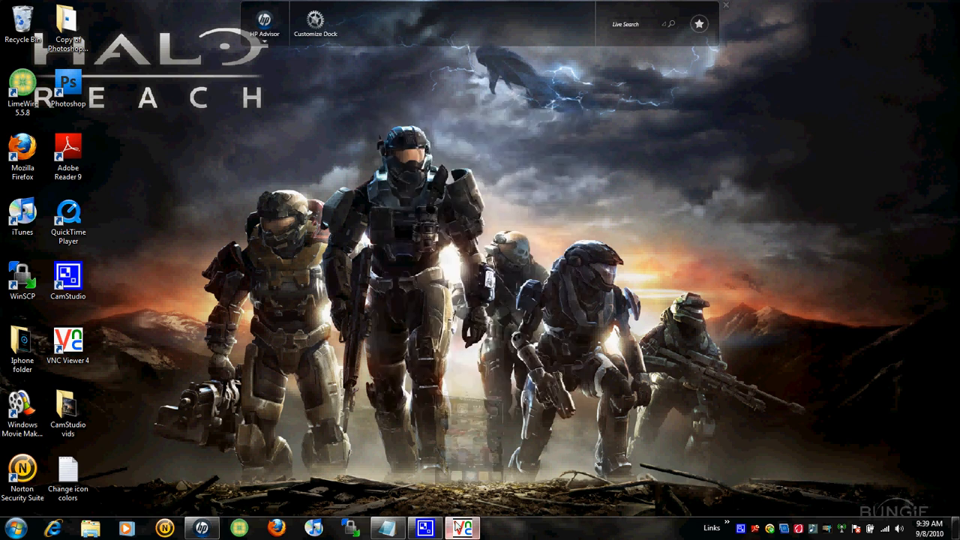
left_click(452, 523)
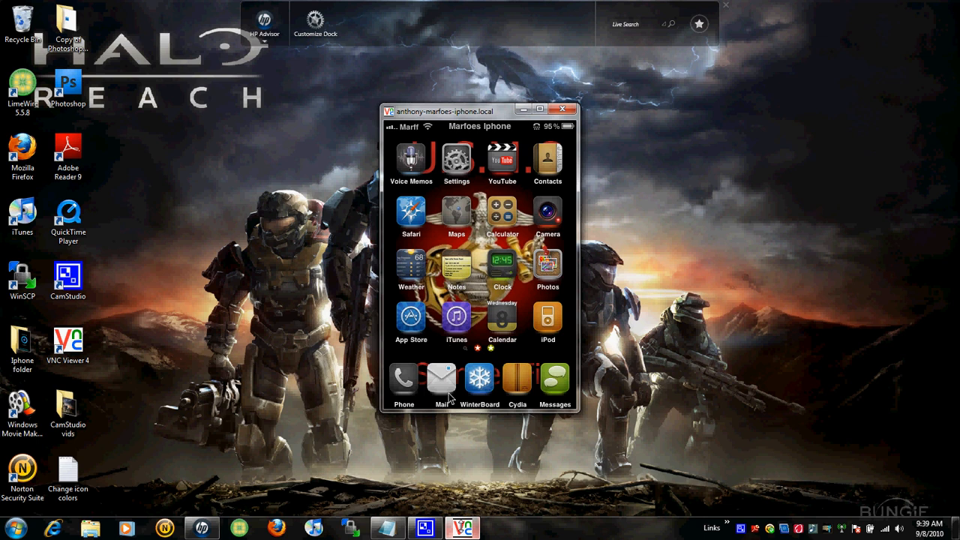
left_click(567, 110)
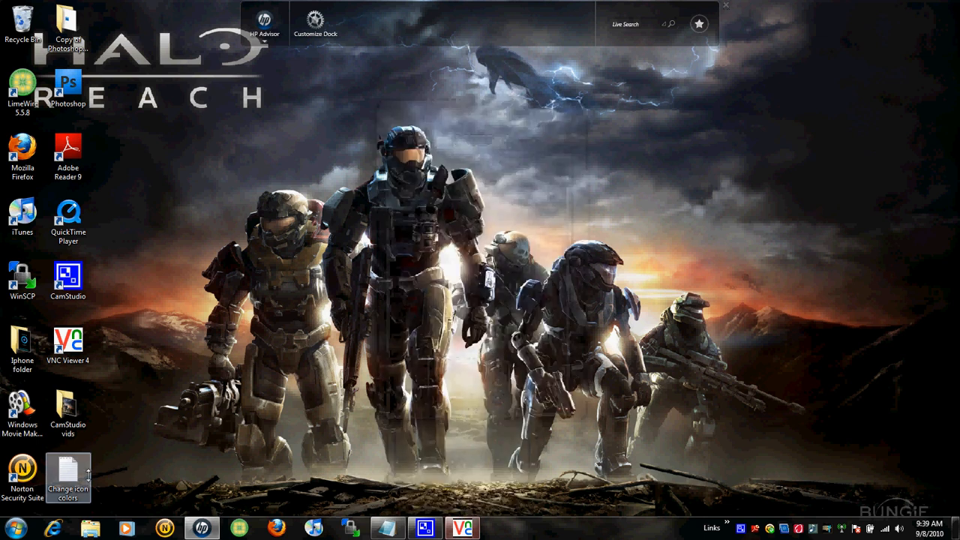
Locate the DockedIconLabelStyle color value in Change icon colors.txt
double_click(69, 480)
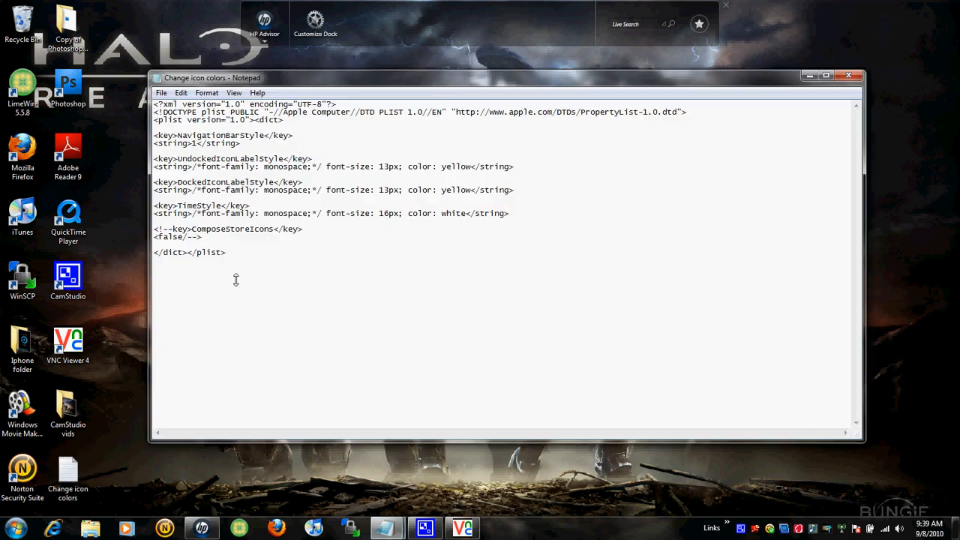
key("ctrl+a")
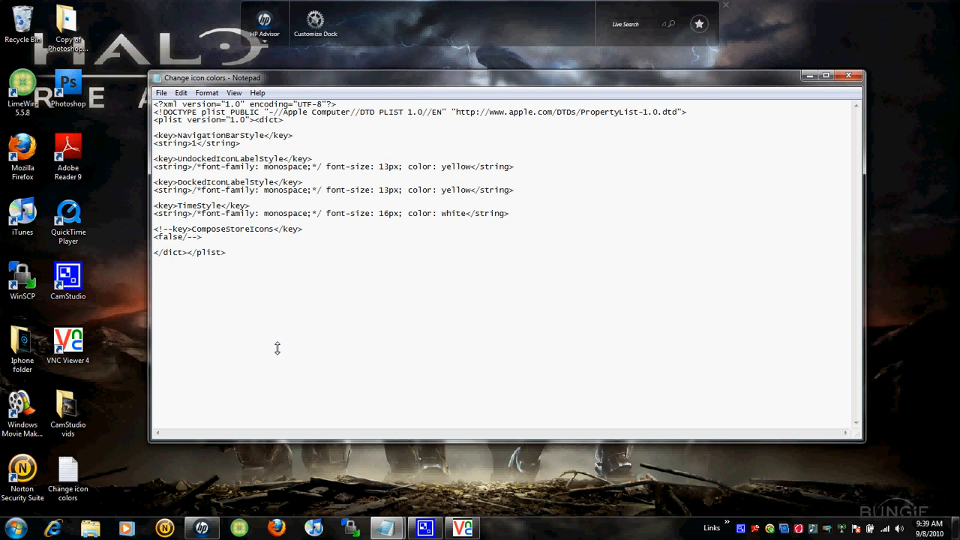
mouse_move(453, 209)
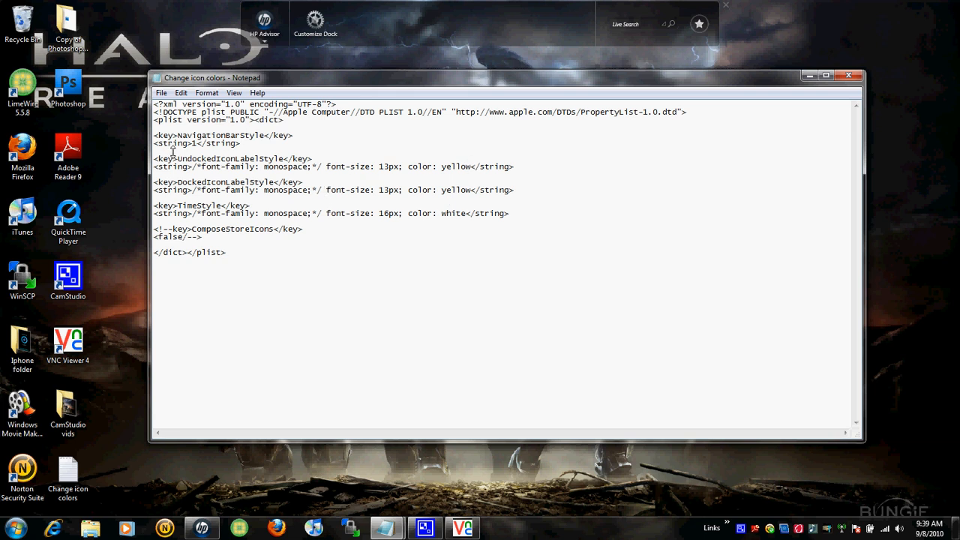
left_click(228, 253)
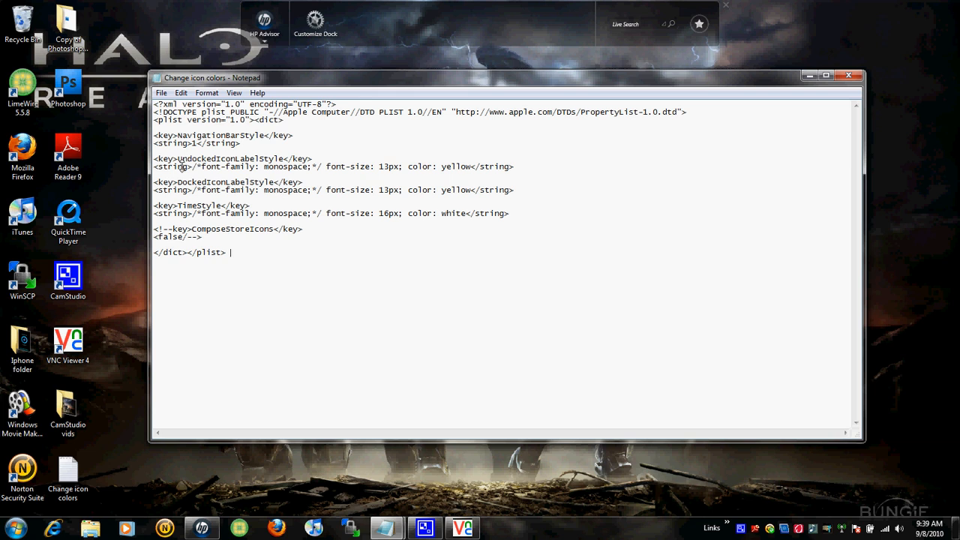
left_click_drag(177, 159, 279, 167)
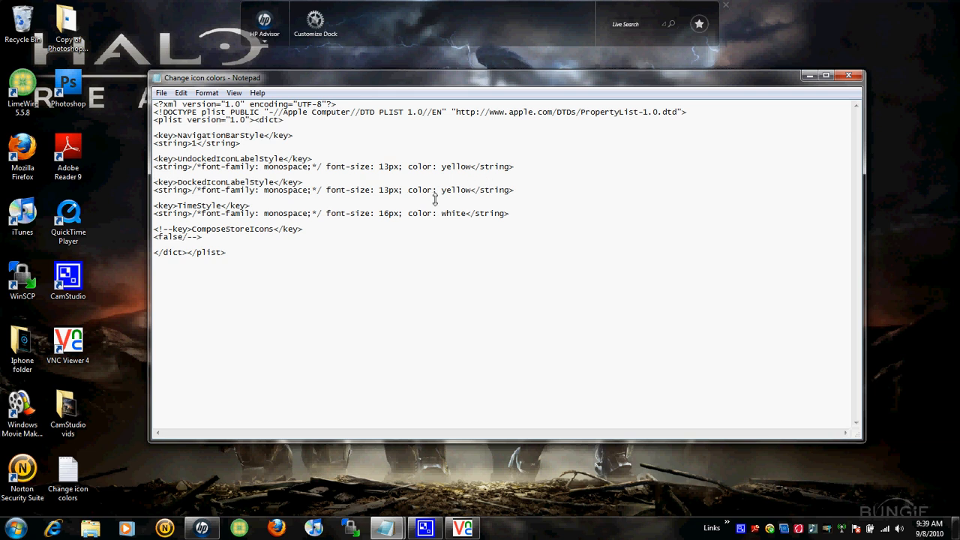
double_click(454, 190)
type("whit")
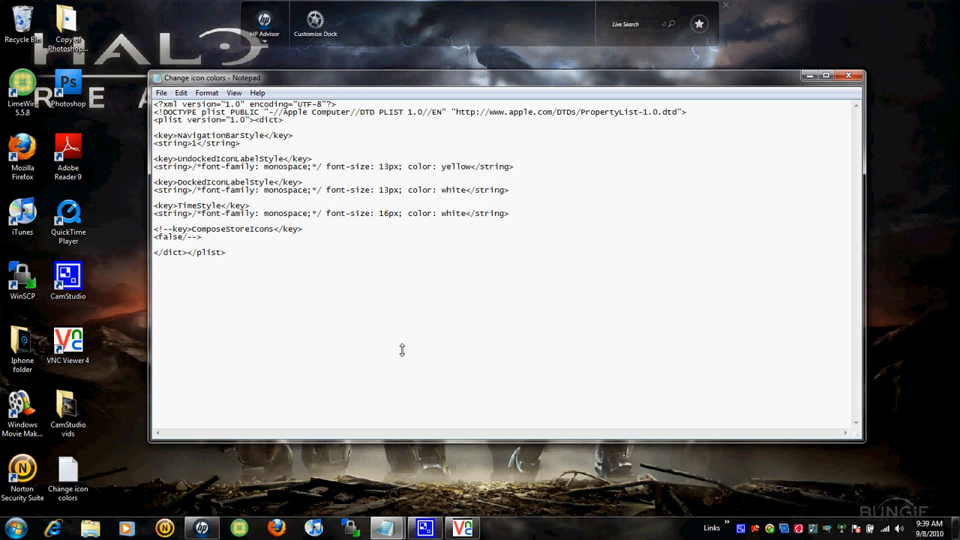
Replace the docked icon label color with yellow, then save and close the file
key("BackSpace")
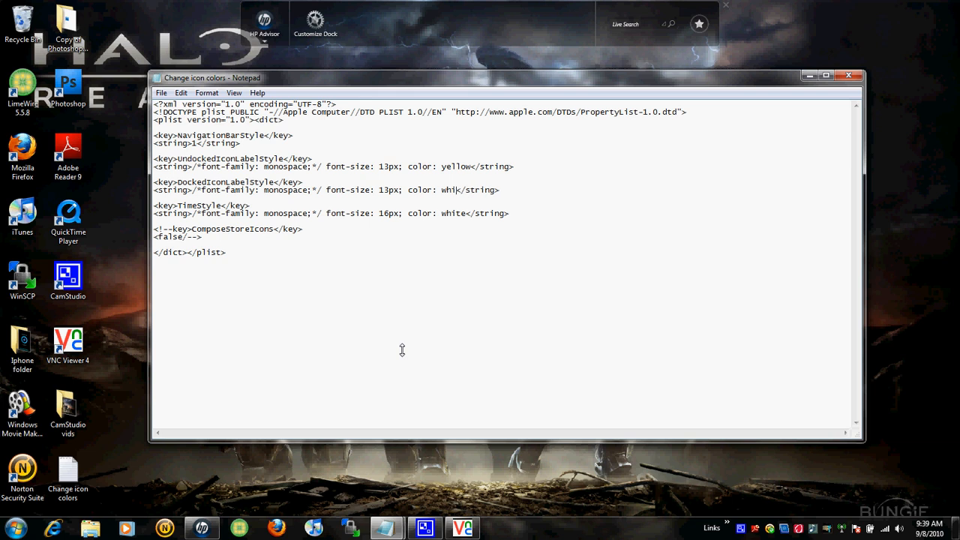
type("yello")
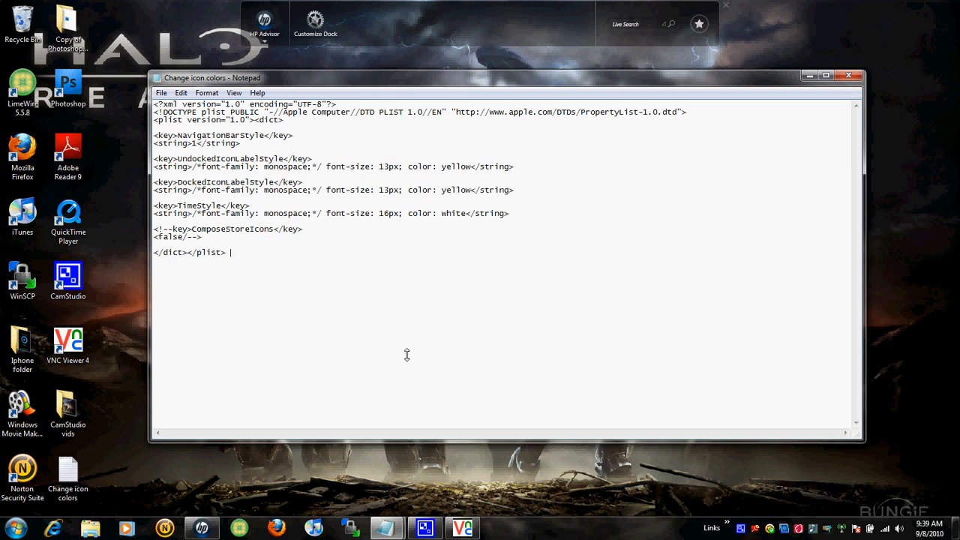
left_click(851, 75)
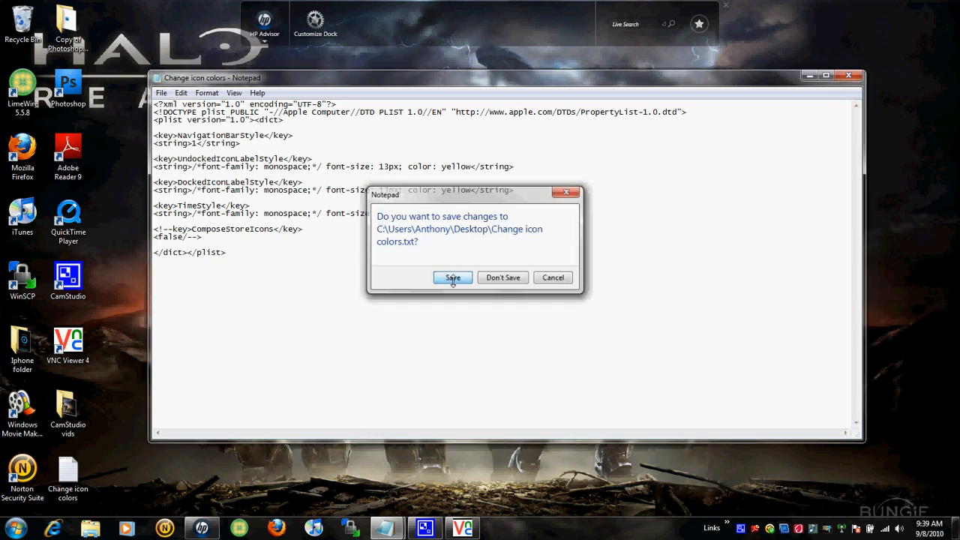
left_click(453, 278)
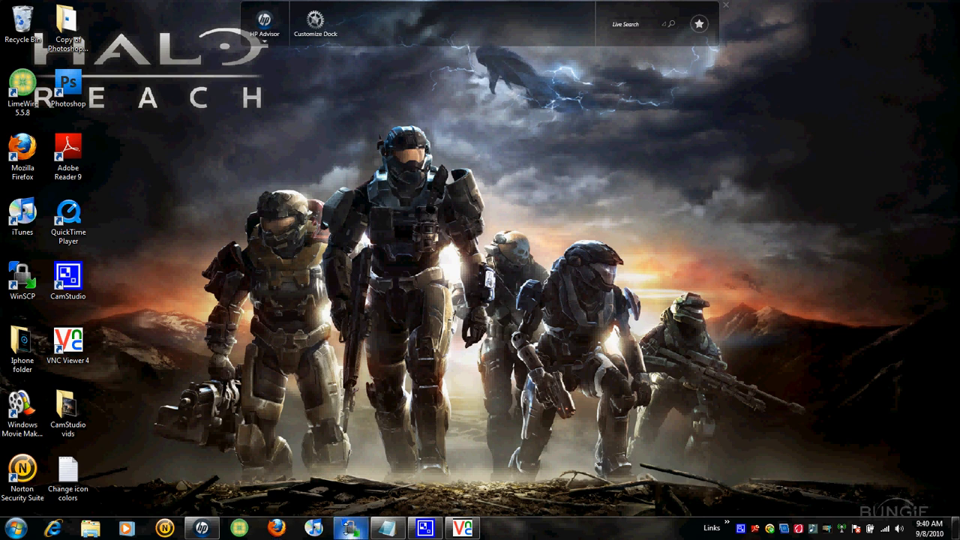
Launch WinSCP and connect to the saved iPhone session
double_click(22, 278)
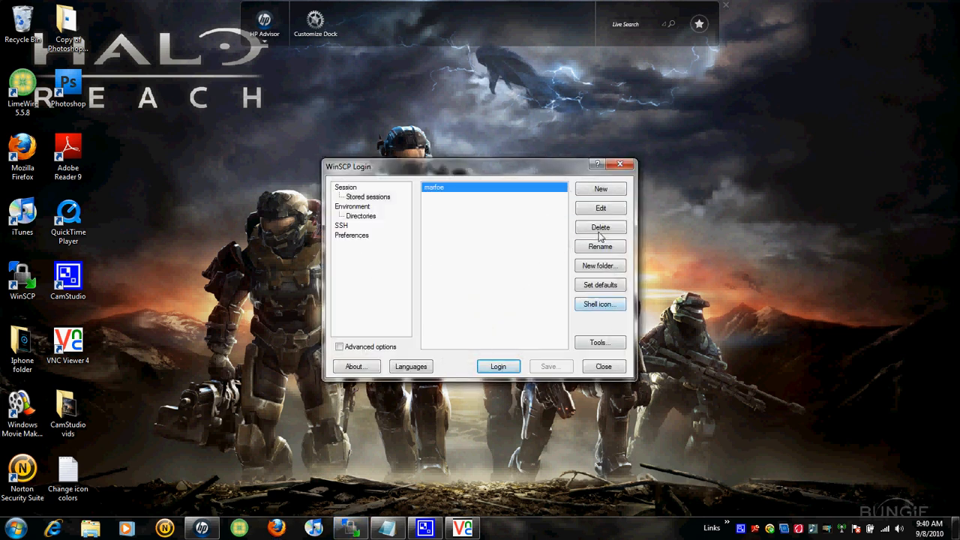
mouse_move(483, 237)
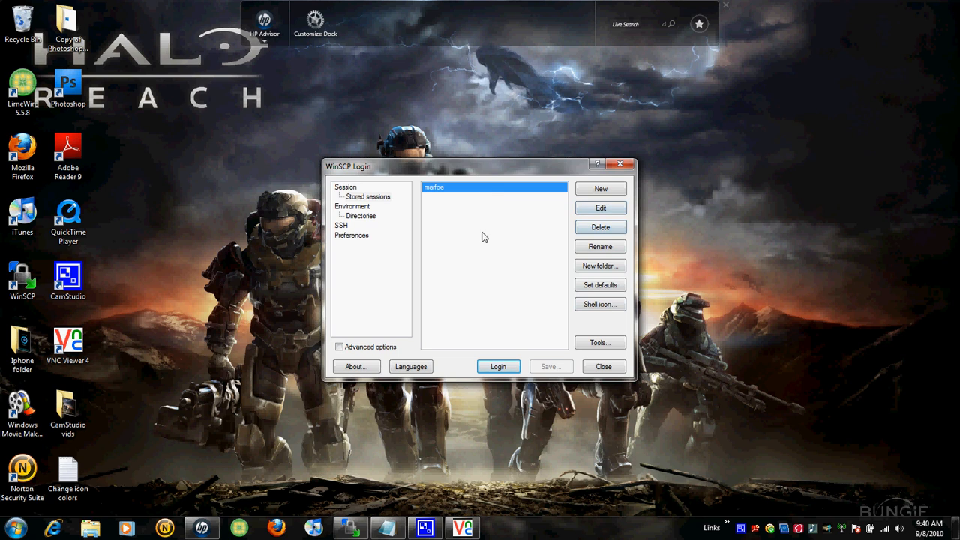
left_click(498, 366)
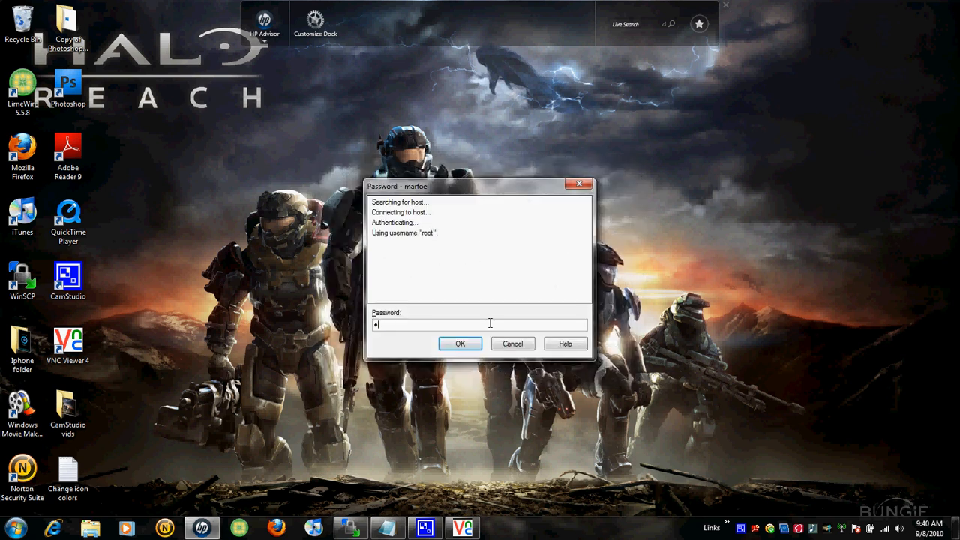
left_click(459, 344)
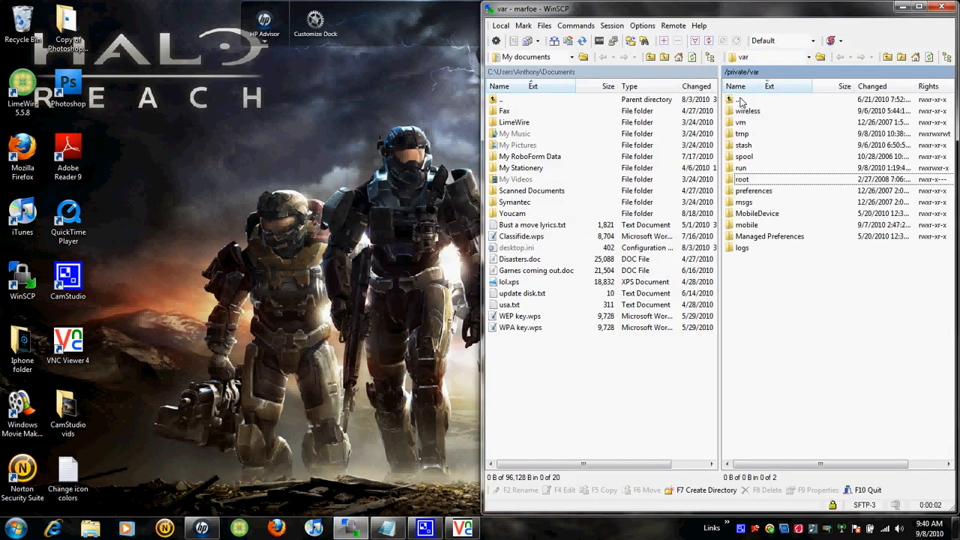
Browse to Dim Icons.theme and open its Info.plist in the editor
double_click(743, 144)
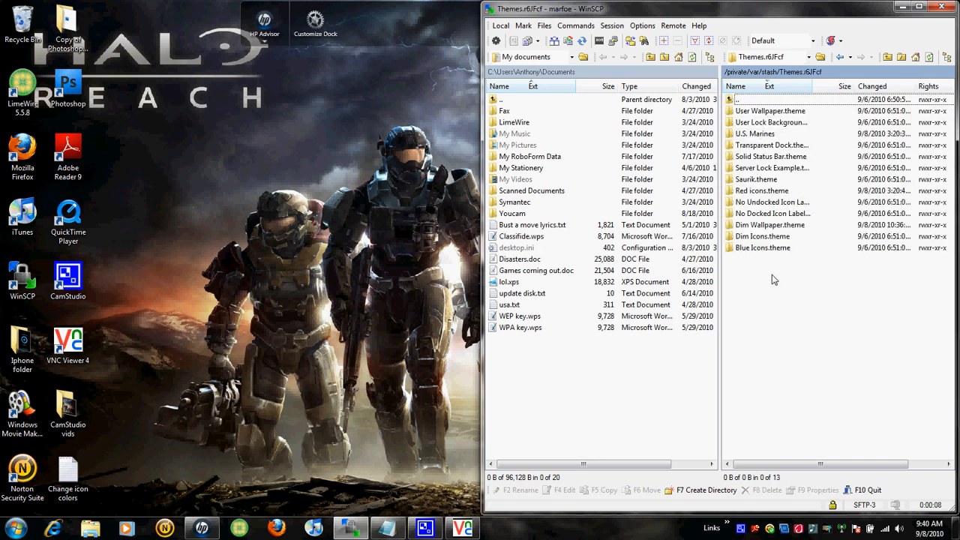
double_click(762, 237)
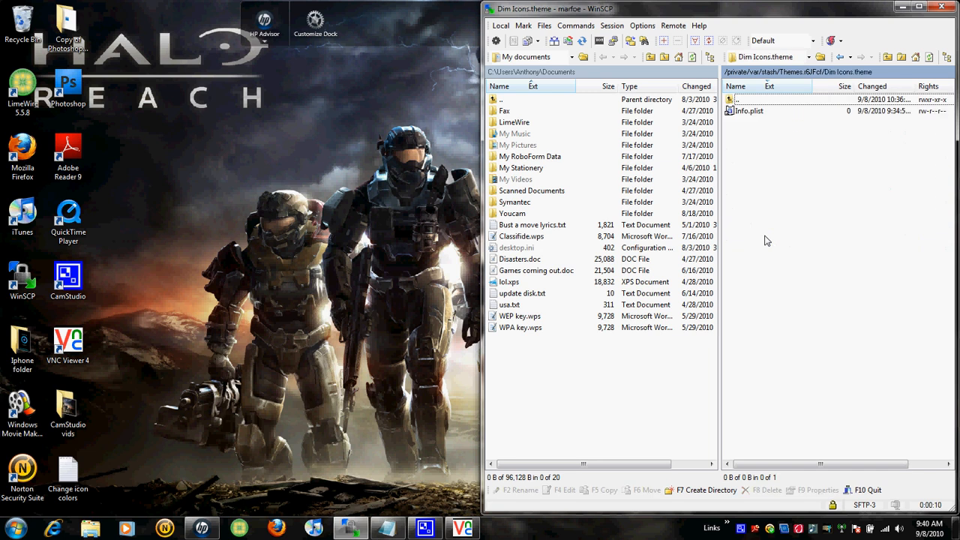
mouse_move(777, 144)
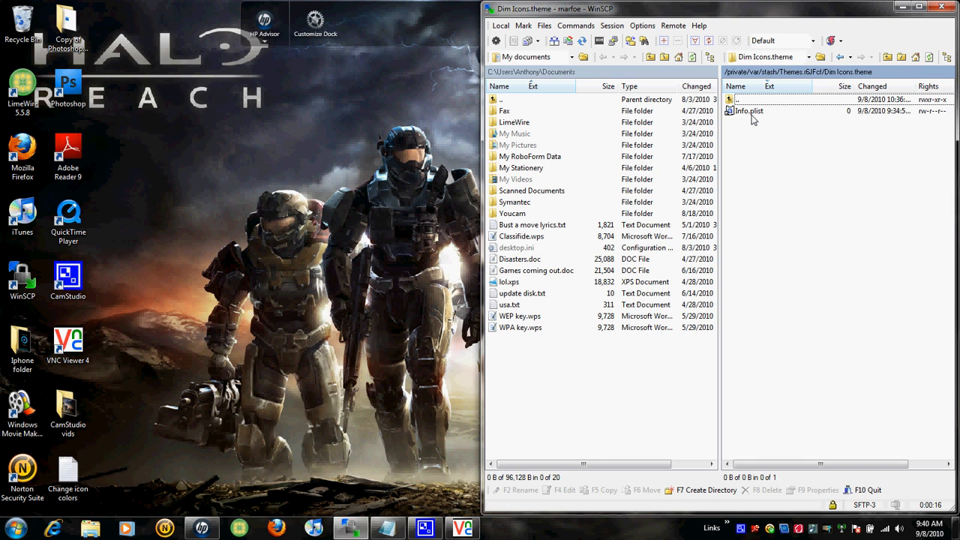
double_click(751, 111)
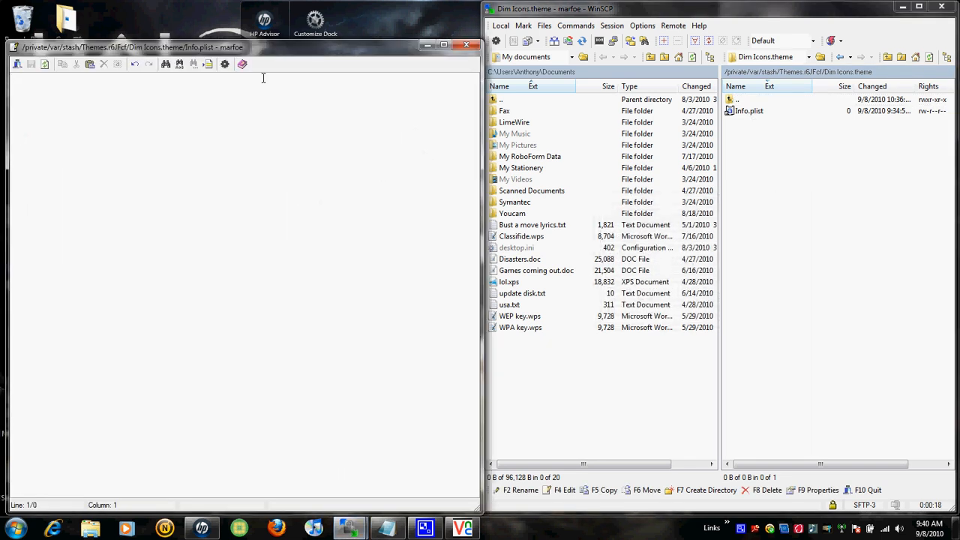
mouse_move(332, 397)
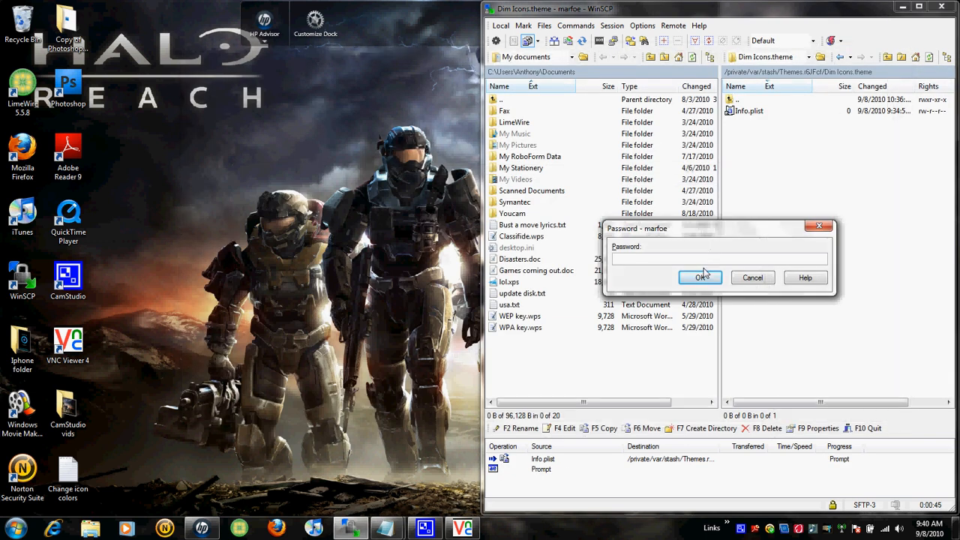
Confirm the login so Info.plist uploads, then return into Dim Icons.theme
left_click(703, 278)
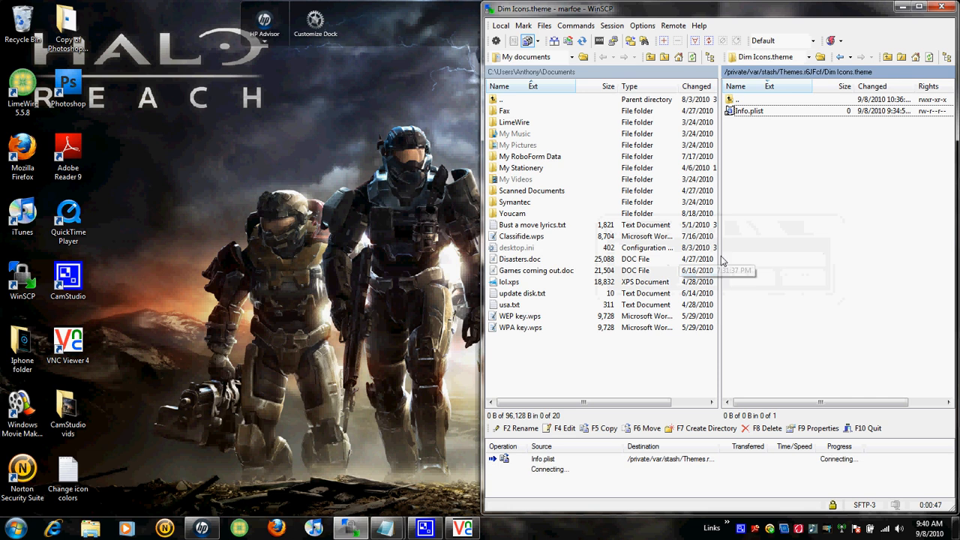
left_click(849, 57)
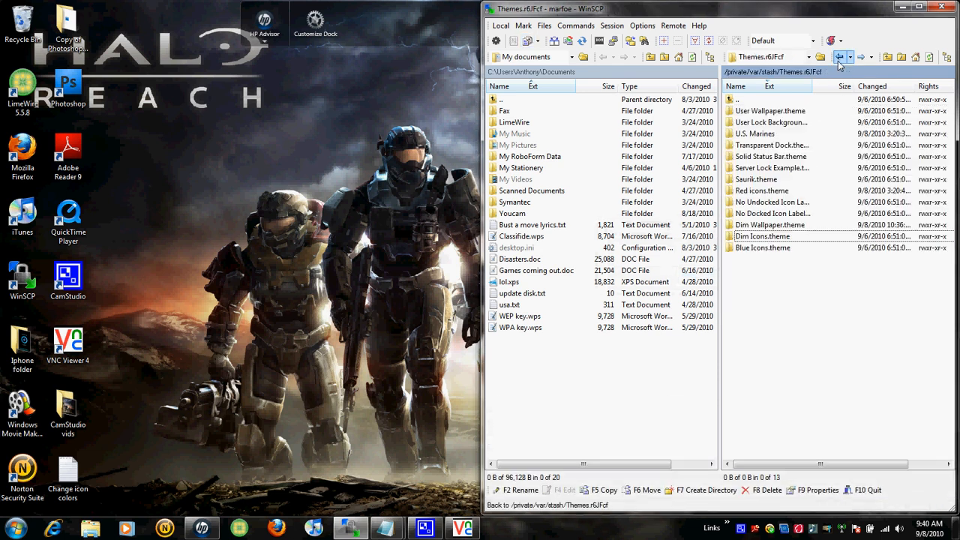
double_click(761, 237)
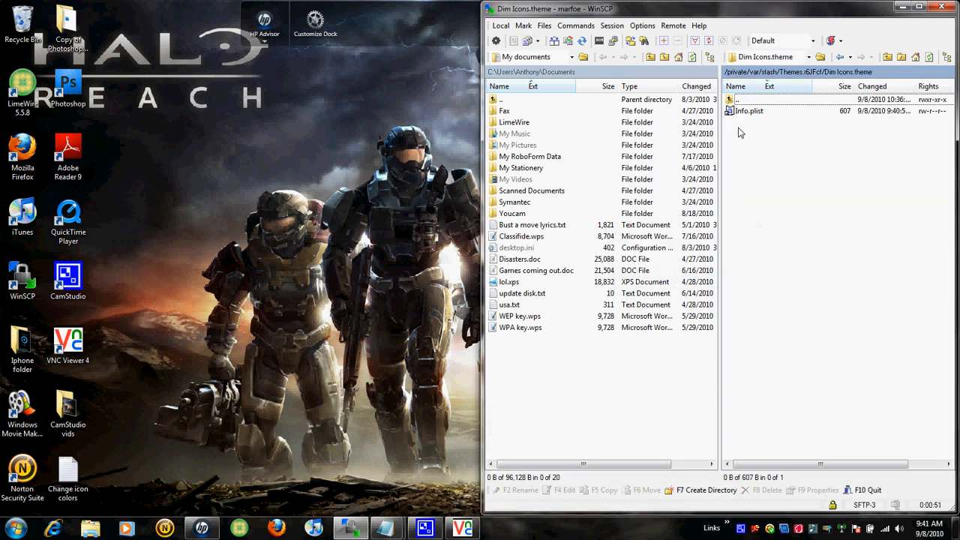
Rename Dim Icons.theme to Yellow icons.theme in the Themes folder
double_click(750, 111)
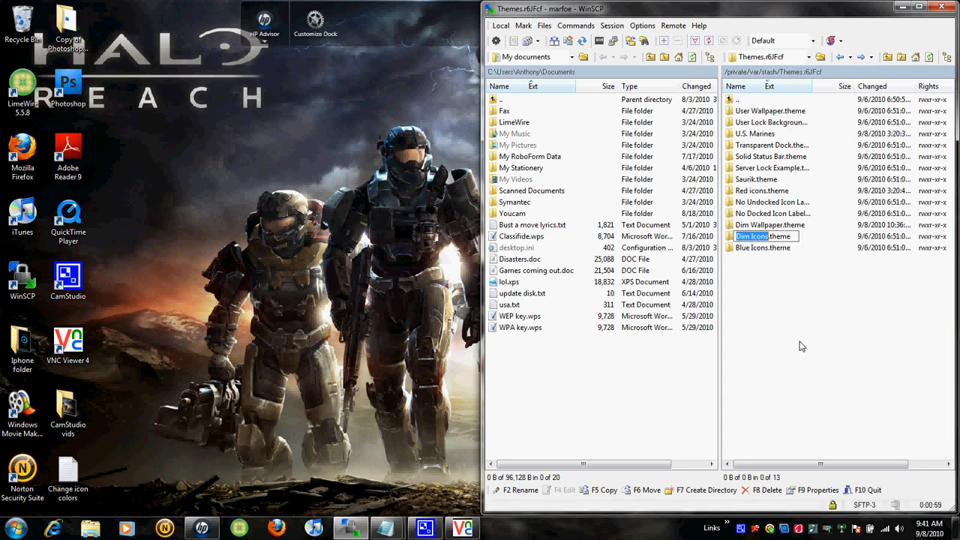
mouse_move(801, 343)
type("Yell")
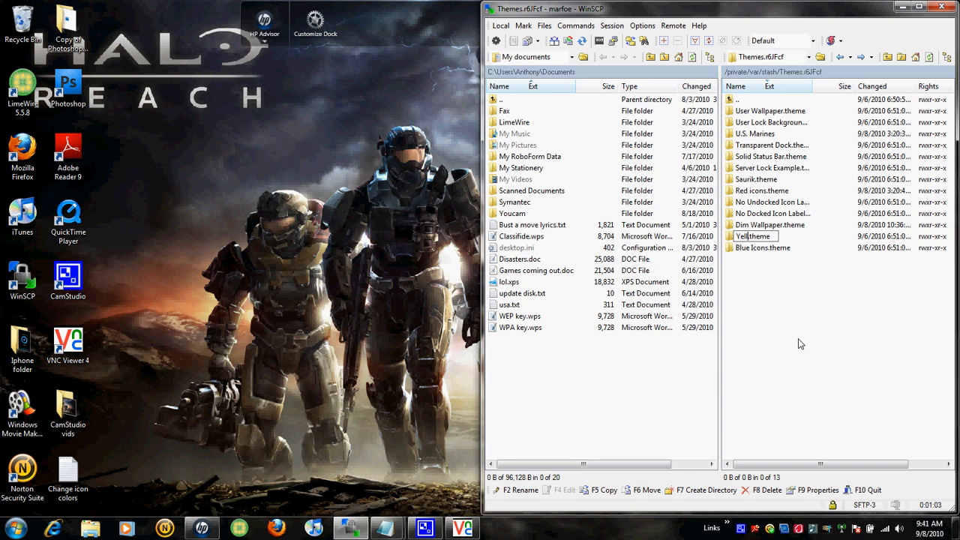
type("ow")
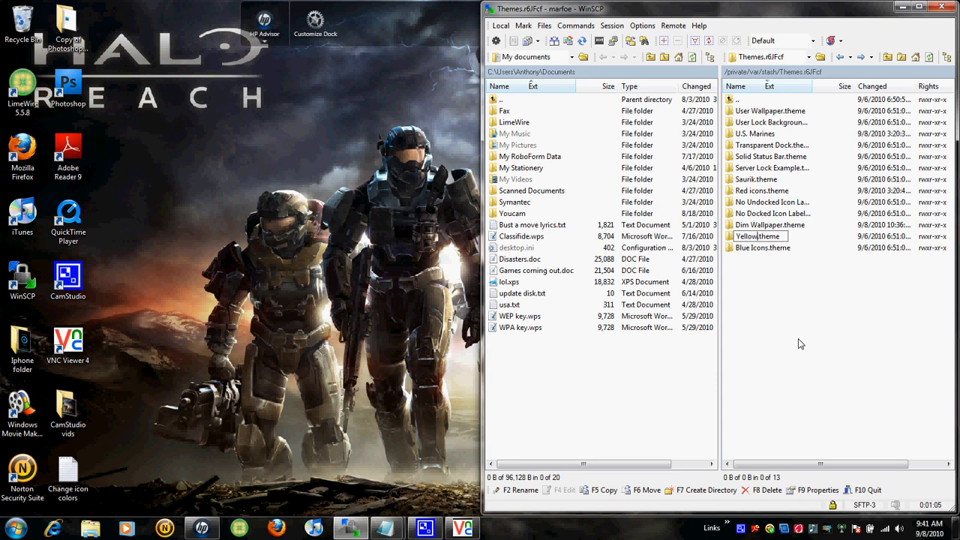
type("icons")
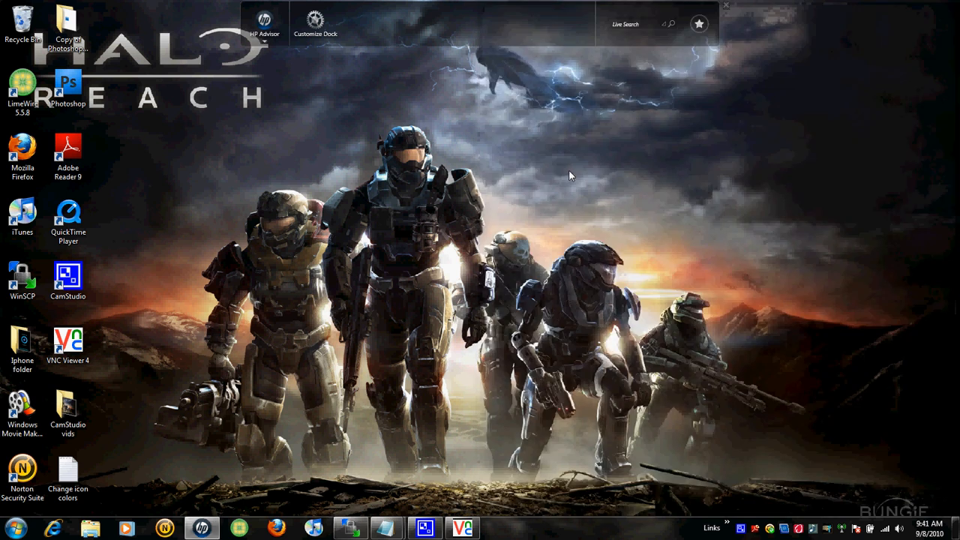
Launch VNC Viewer and log in to the iPhone
double_click(68, 343)
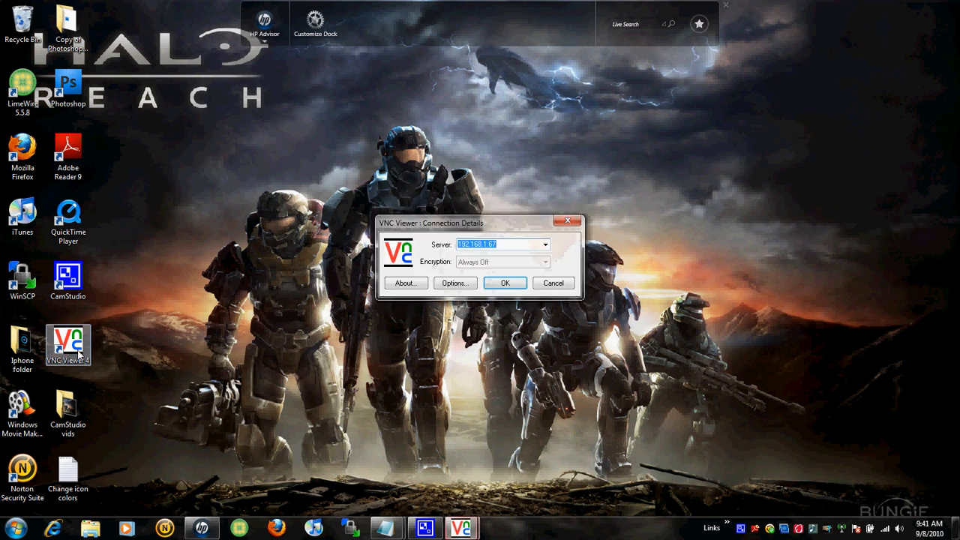
left_click(504, 282)
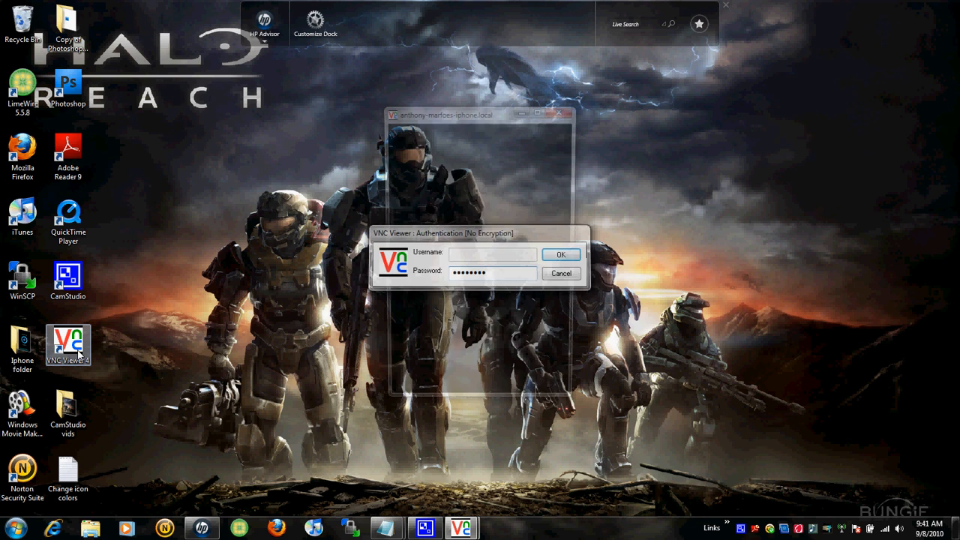
left_click(561, 254)
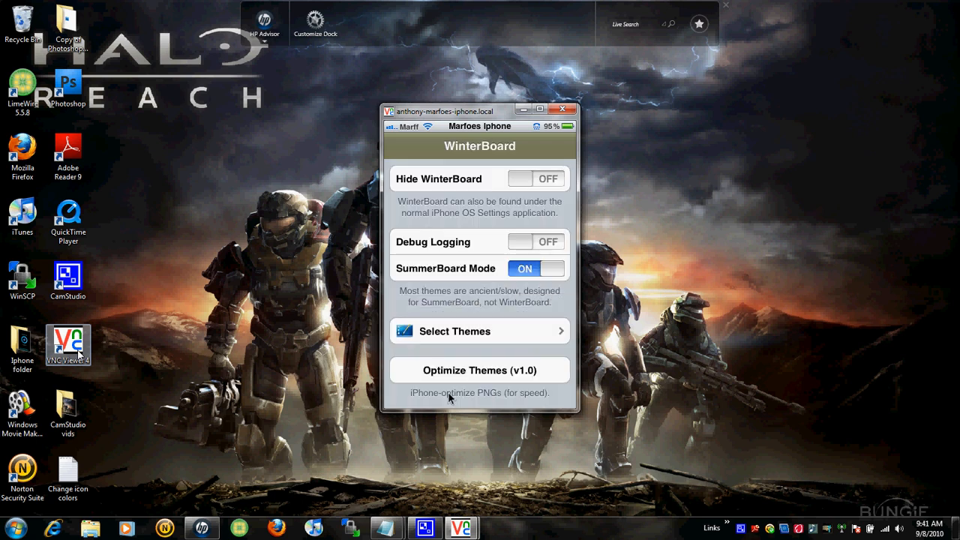
Check Yellow icons in WinterBoard's Select Themes list and close the viewer
left_click(454, 332)
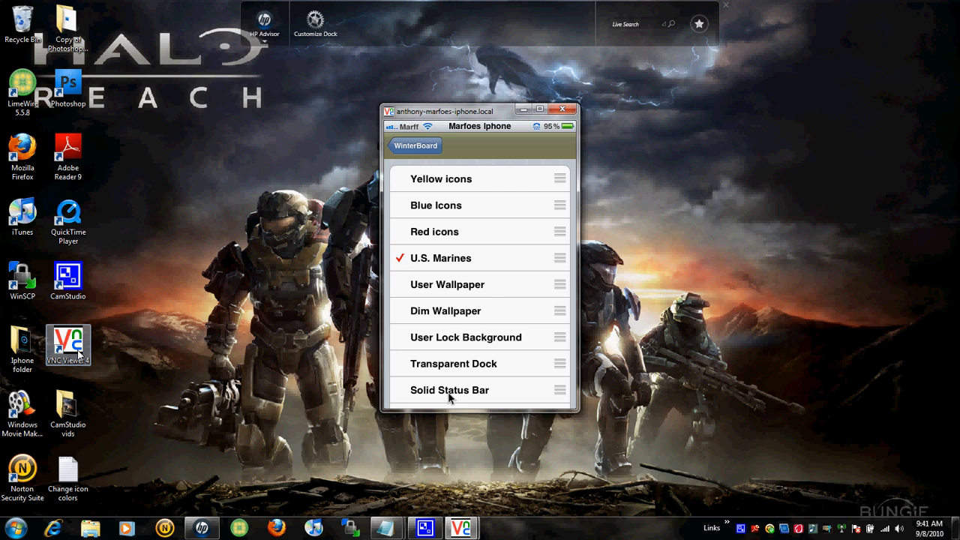
left_click(442, 178)
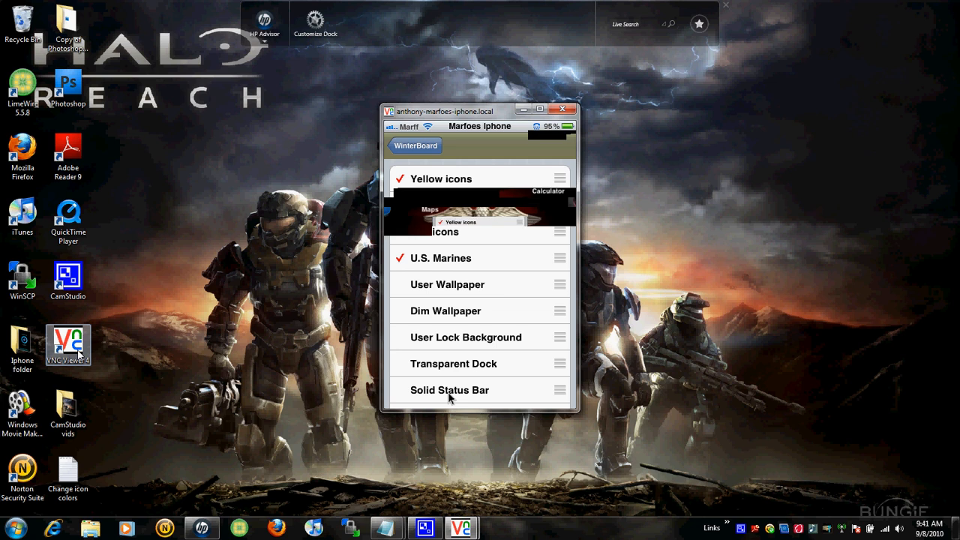
left_click(567, 108)
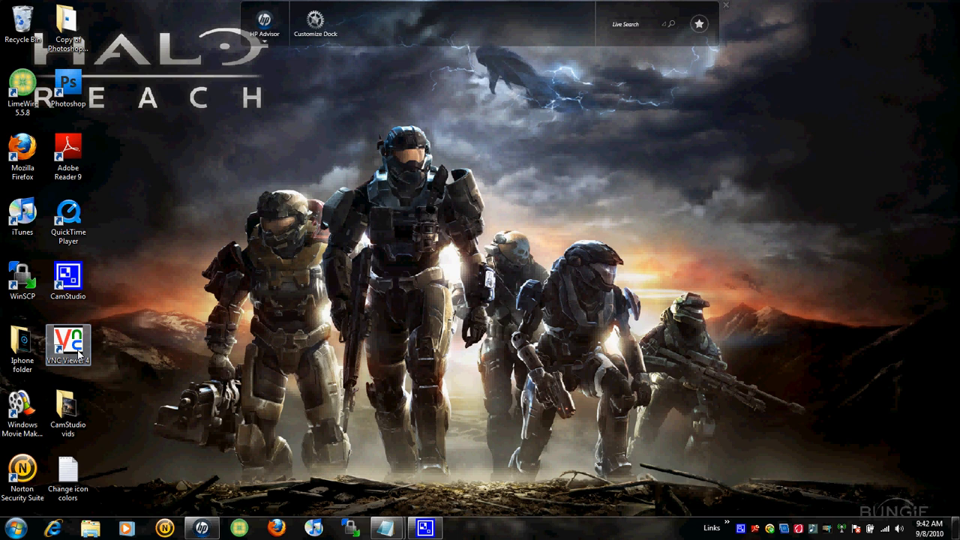
Reconnect to the iPhone in VNC Viewer with the password
double_click(67, 341)
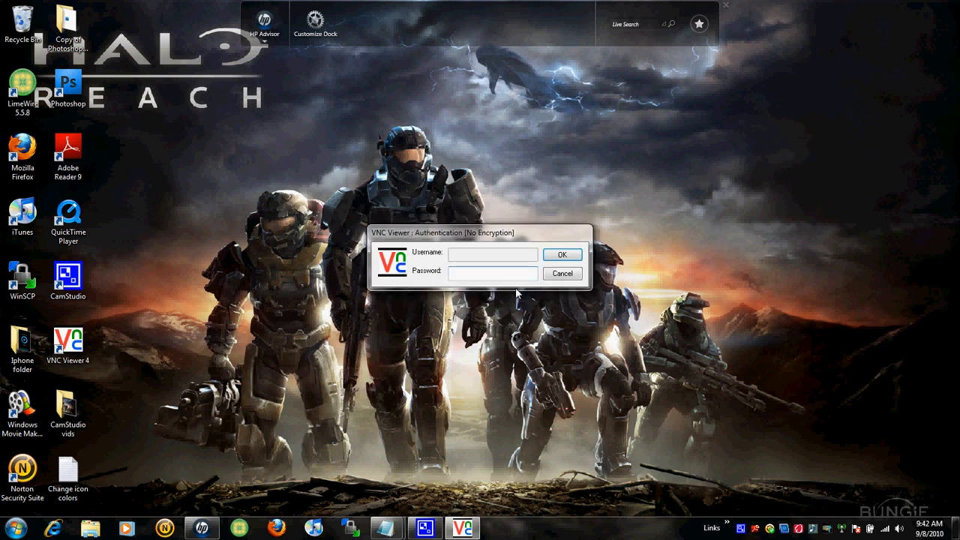
type("••••")
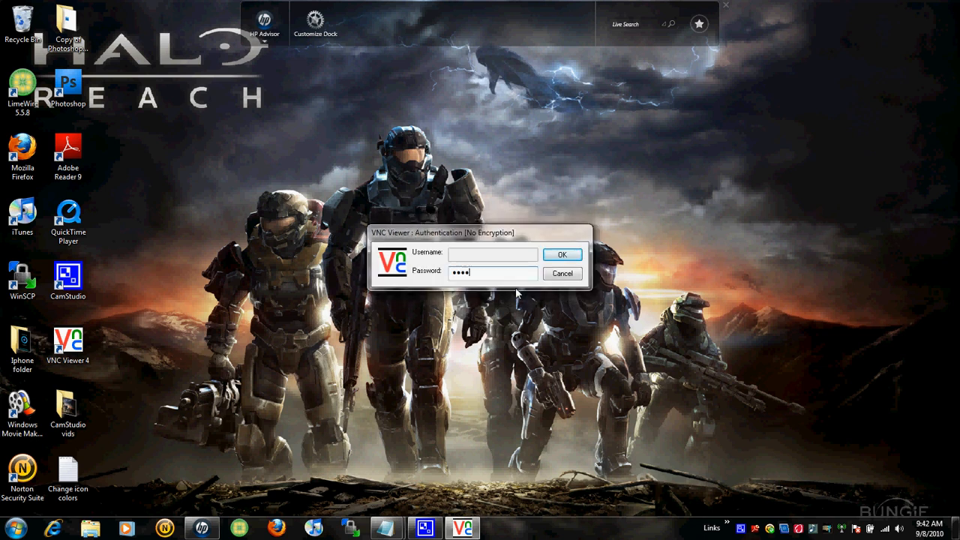
left_click(563, 255)
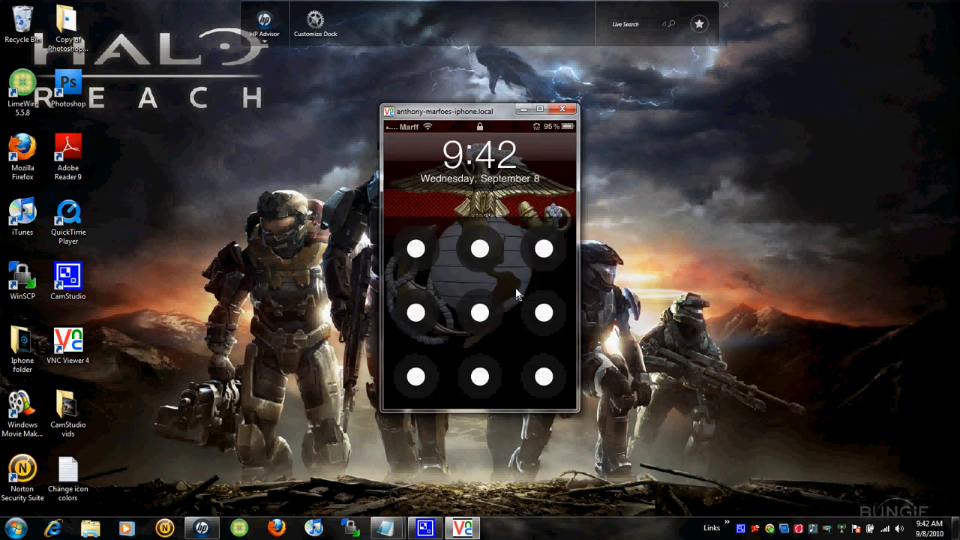
Unlock the iPhone to see the yellow home screen labels, then close the view
left_click_drag(416, 377, 543, 249)
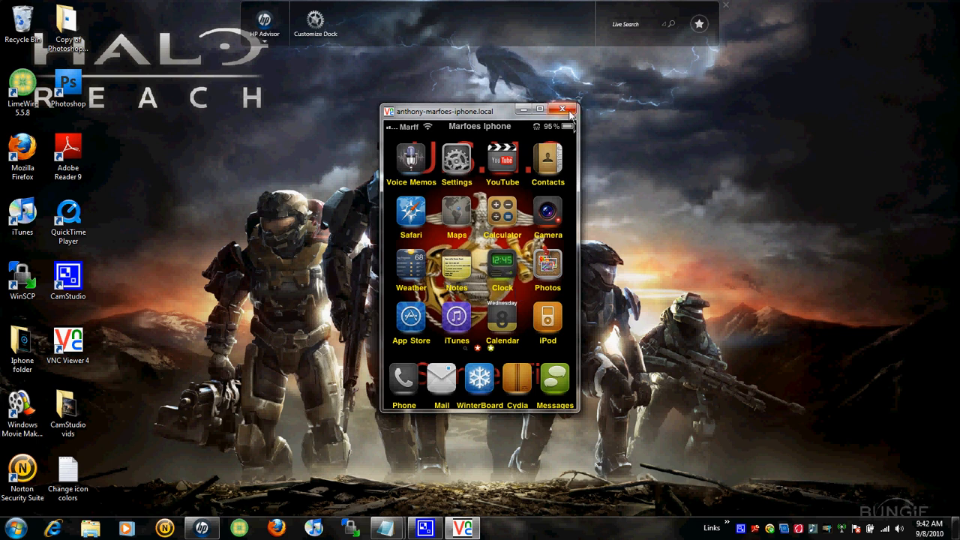
left_click(570, 111)
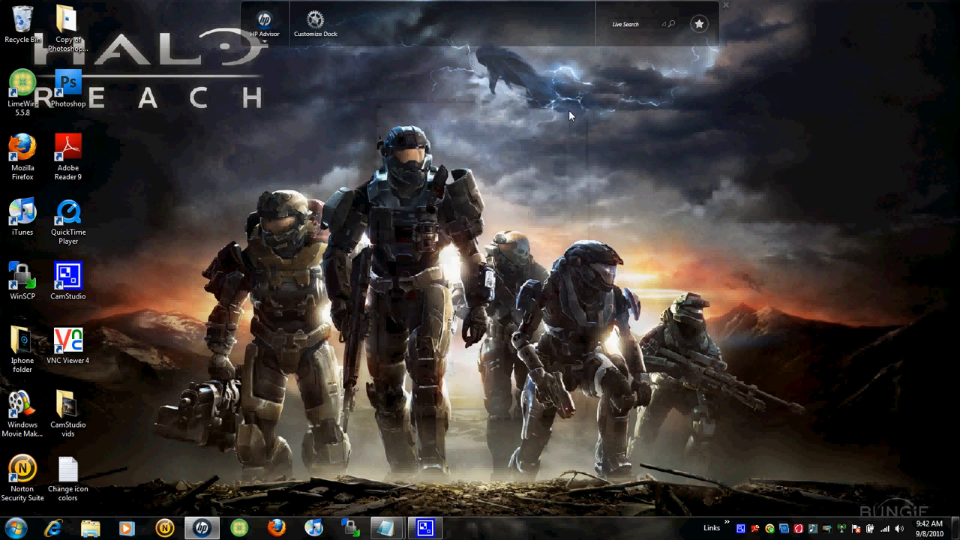